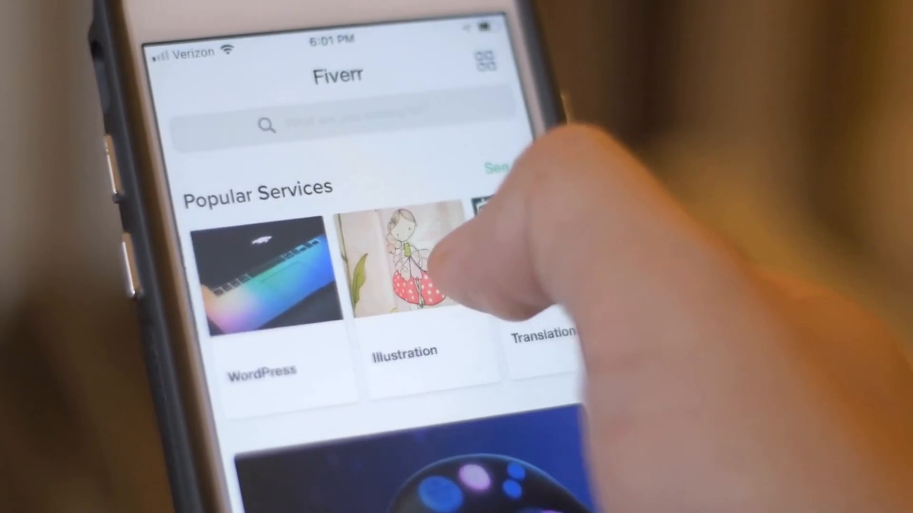
{"action": "scroll", "scroll_direction": "left", "scroll_amount": 3}
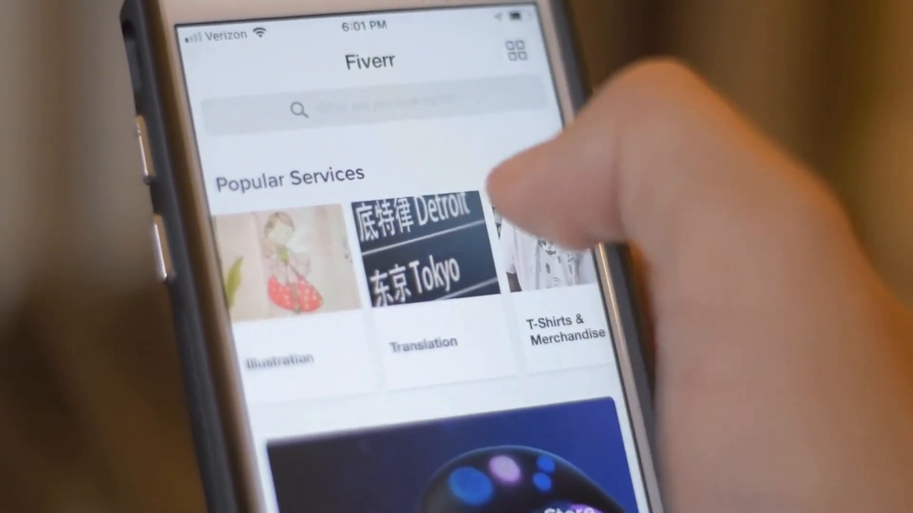